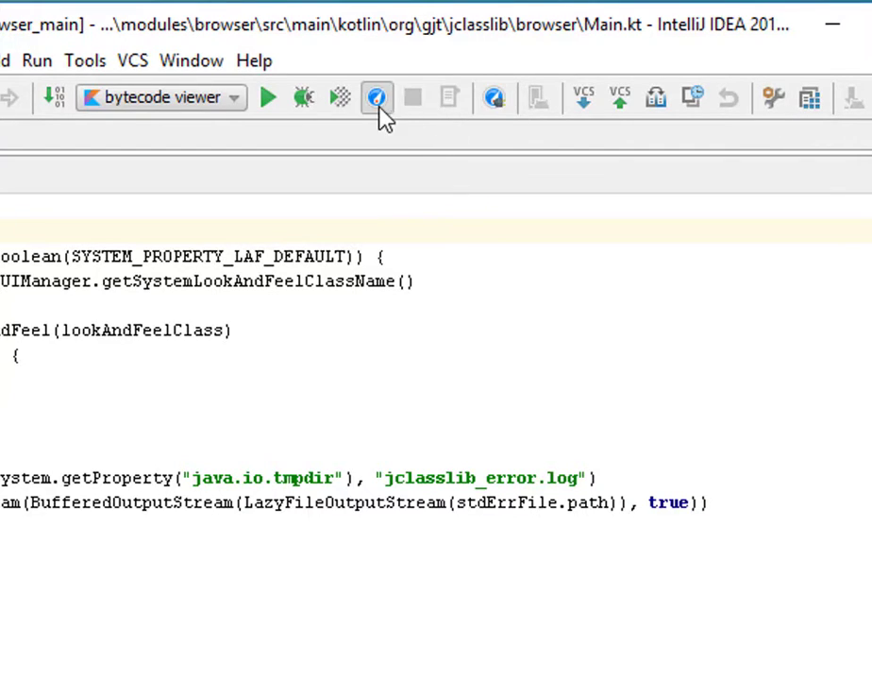
{"action": "mouse_move", "coordinate": [341, 113]}
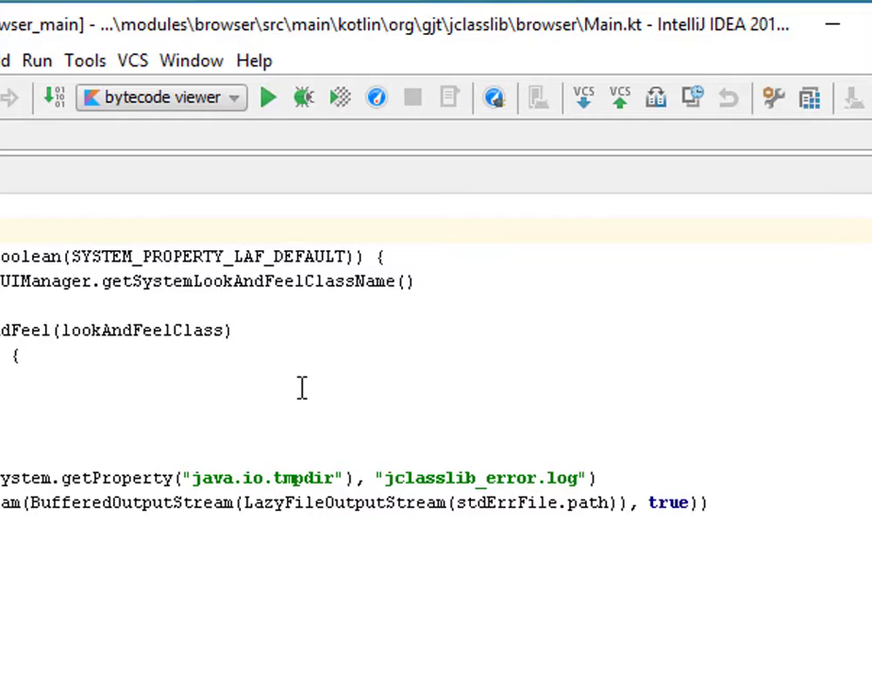
{"action": "mouse_move", "coordinate": [317, 151]}
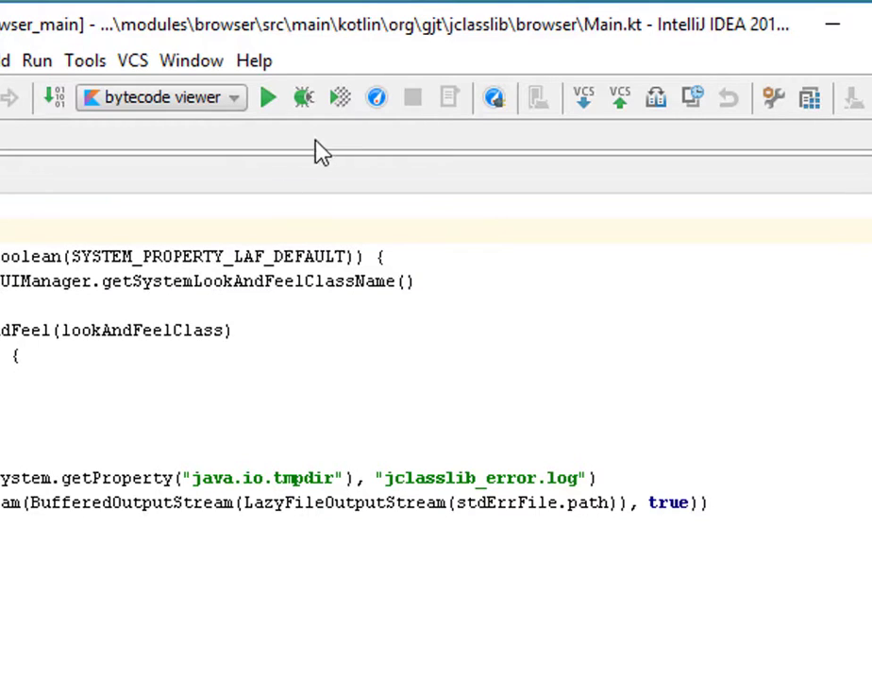
{"action": "mouse_move", "coordinate": [340, 98]}
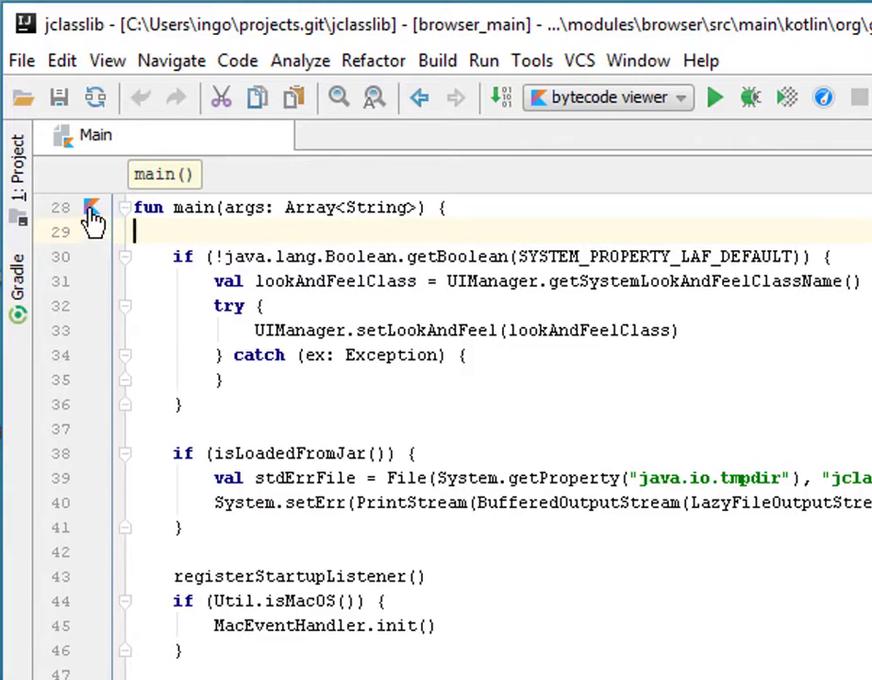
Launch the main function in Main.kt under JProfiler profiling from the run gutter.
{"action": "left_click", "coordinate": [90, 208]}
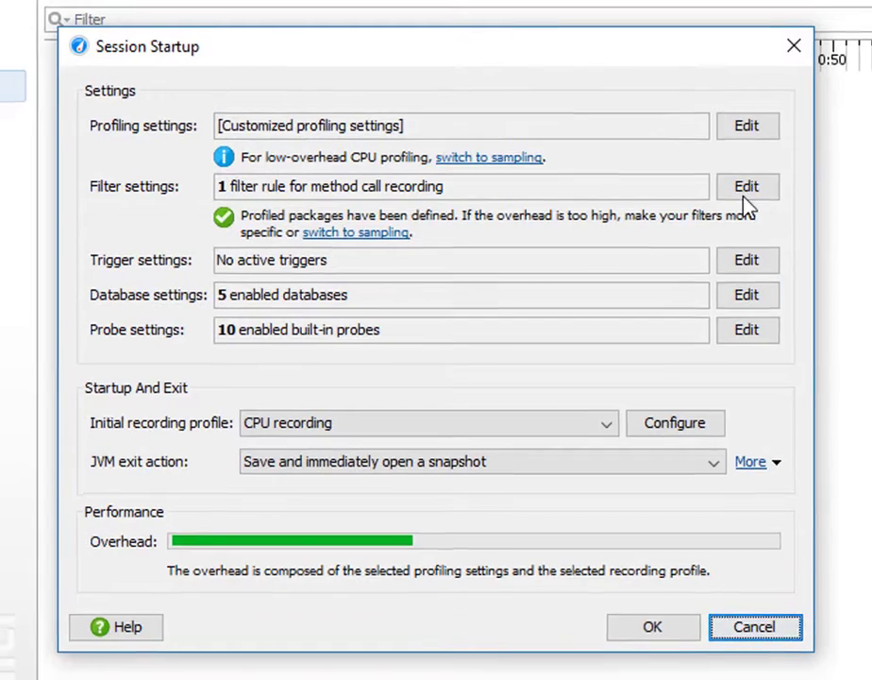
Review the method call filter rule for org.gjt. and cancel without changes.
{"action": "left_click", "coordinate": [744, 187]}
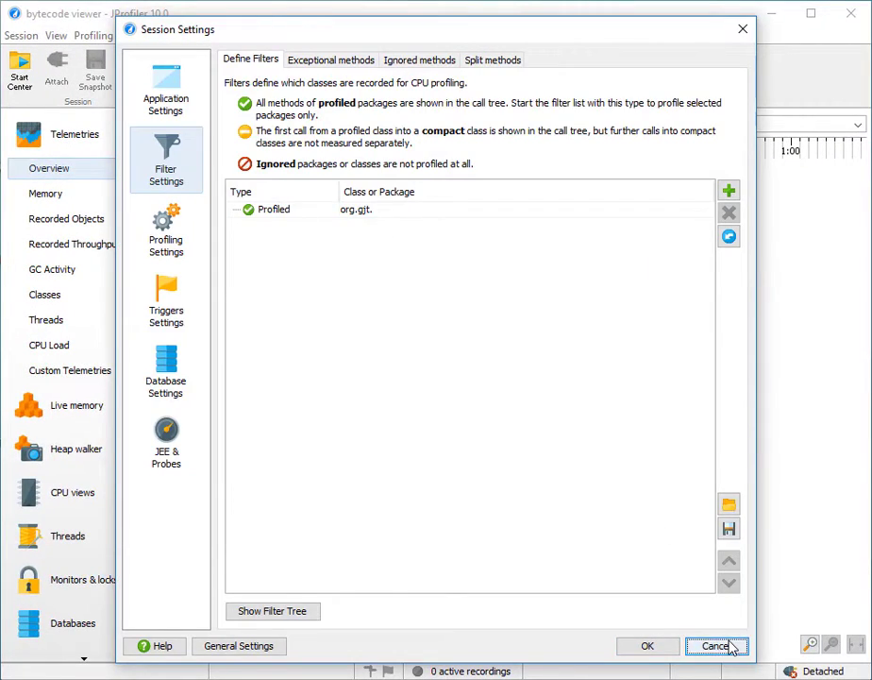
{"action": "left_click", "coordinate": [718, 643]}
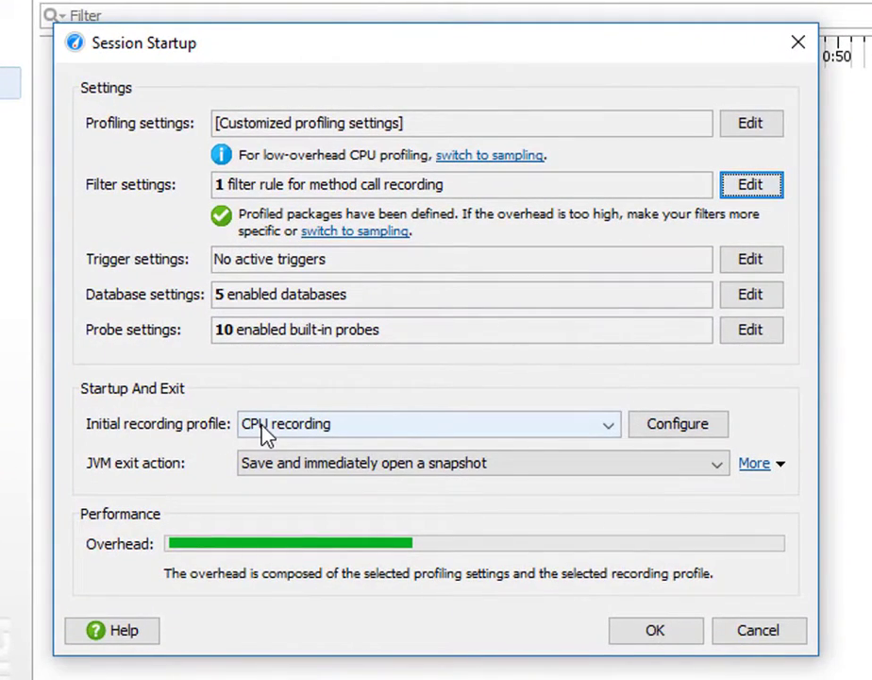
{"action": "mouse_move", "coordinate": [181, 442]}
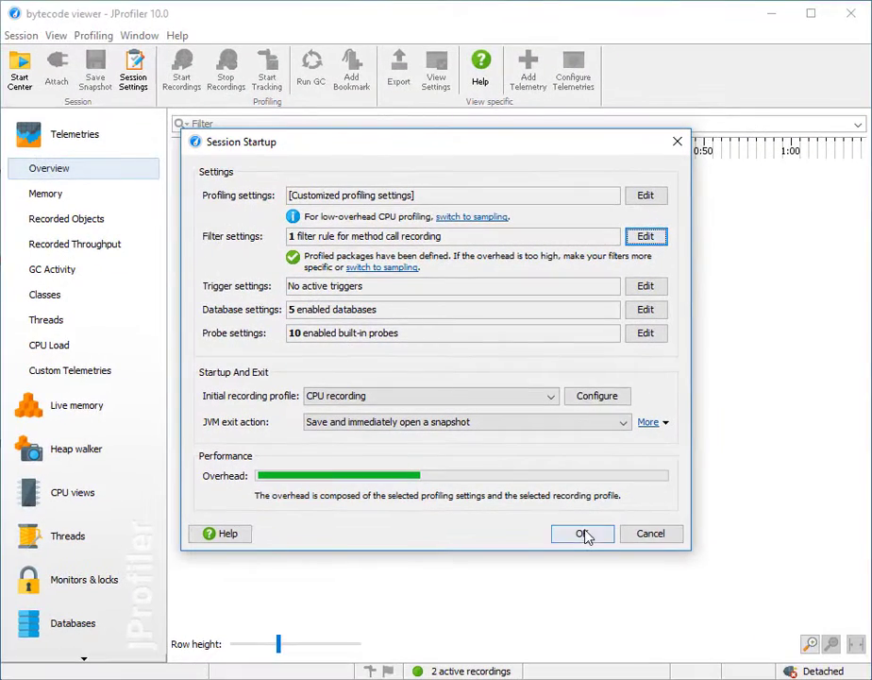
Start the session, load the test.jcw workspace, inspect FrameContent's split bytecode, then return to JProfiler.
{"action": "left_click", "coordinate": [582, 532]}
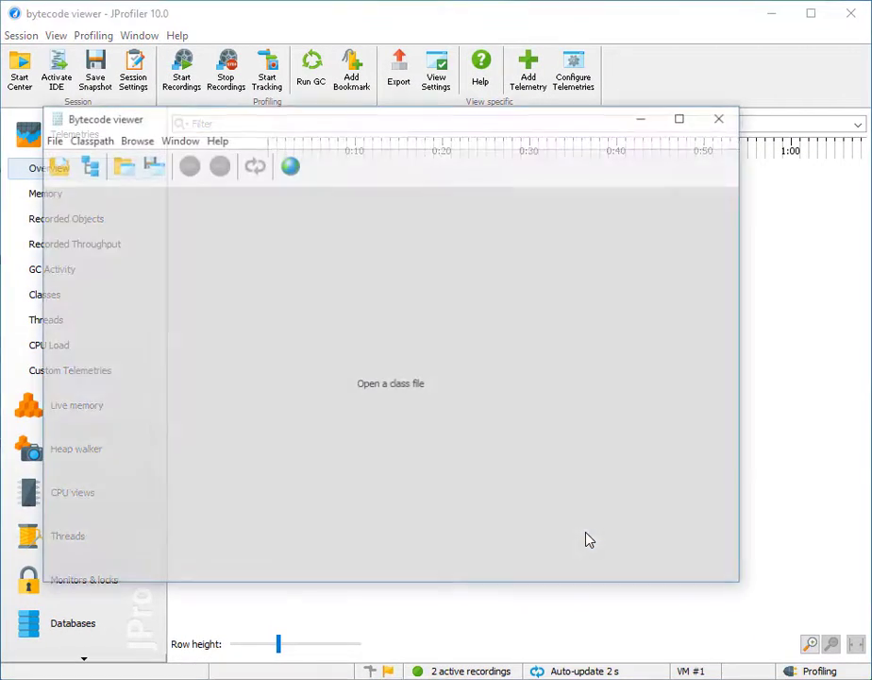
{"action": "left_click", "coordinate": [41, 139]}
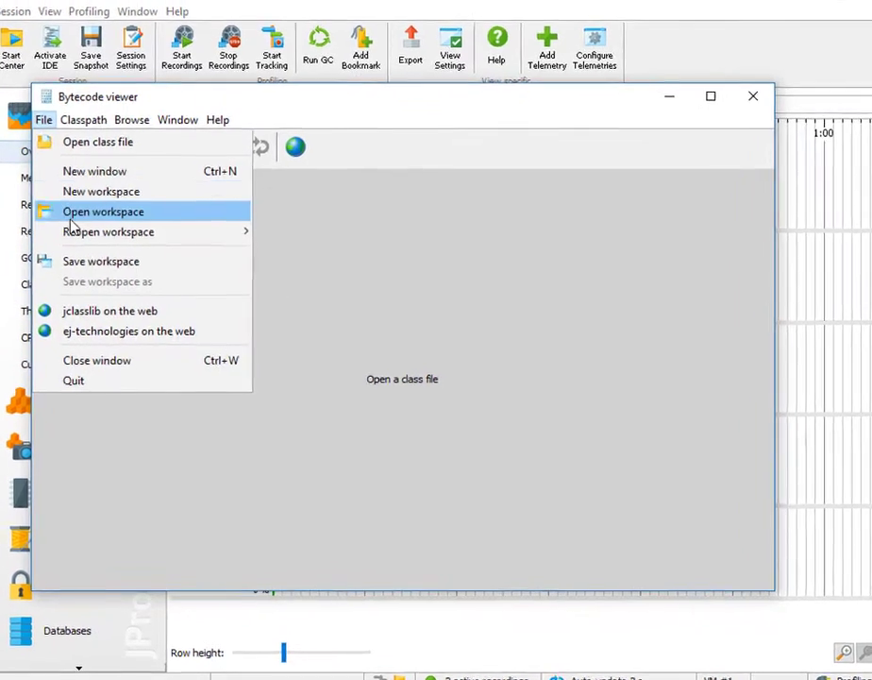
{"action": "left_click", "coordinate": [102, 212]}
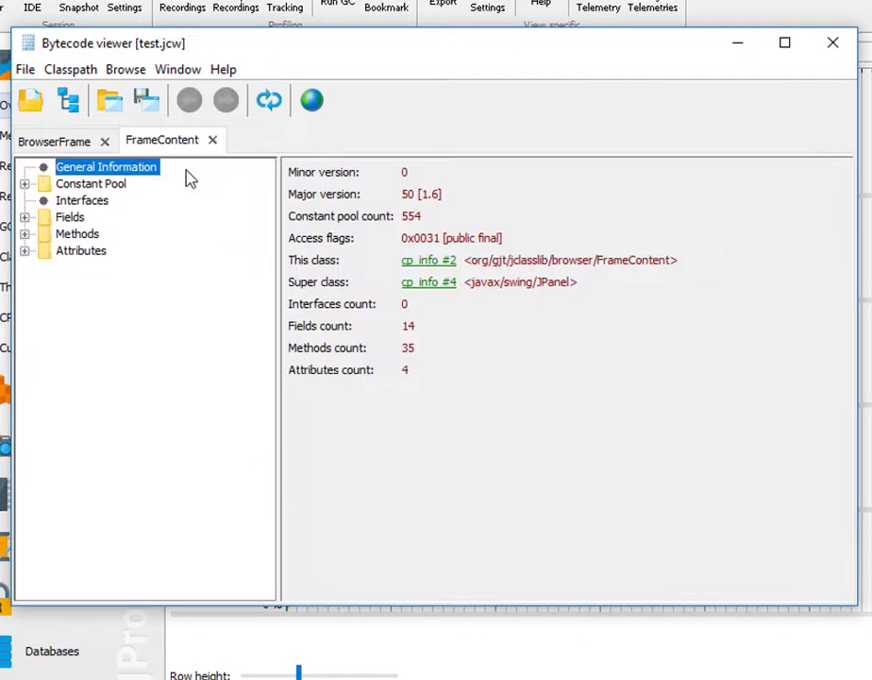
{"action": "left_click", "coordinate": [26, 234]}
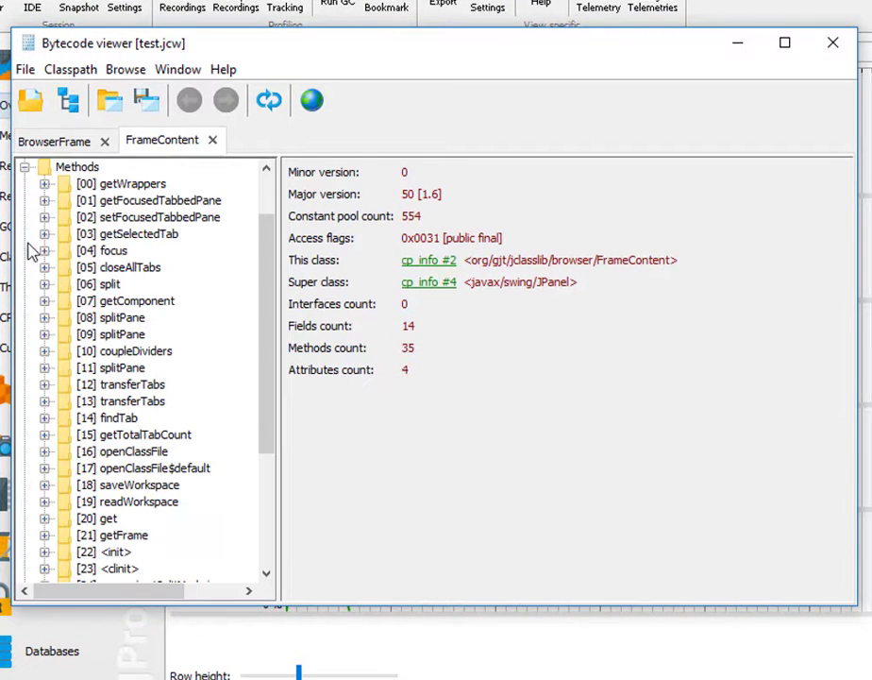
{"action": "left_click", "coordinate": [45, 283]}
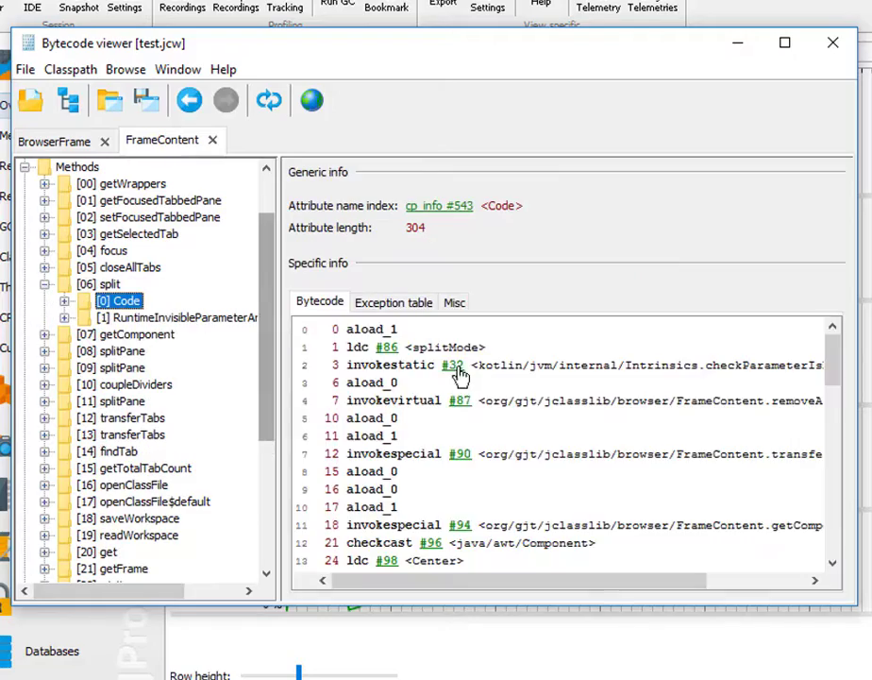
{"action": "left_click", "coordinate": [76, 140]}
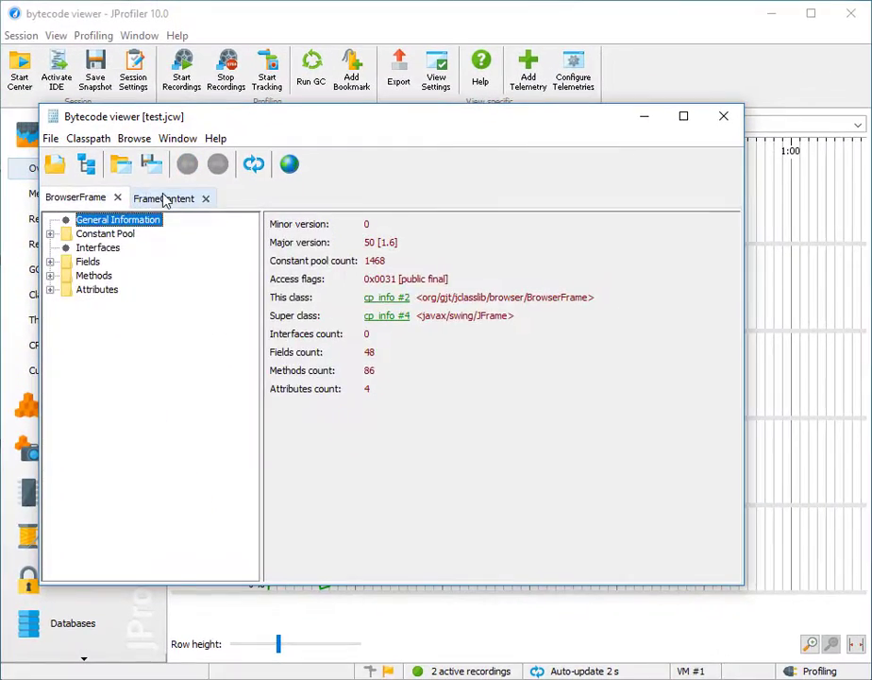
{"action": "left_click", "coordinate": [724, 115]}
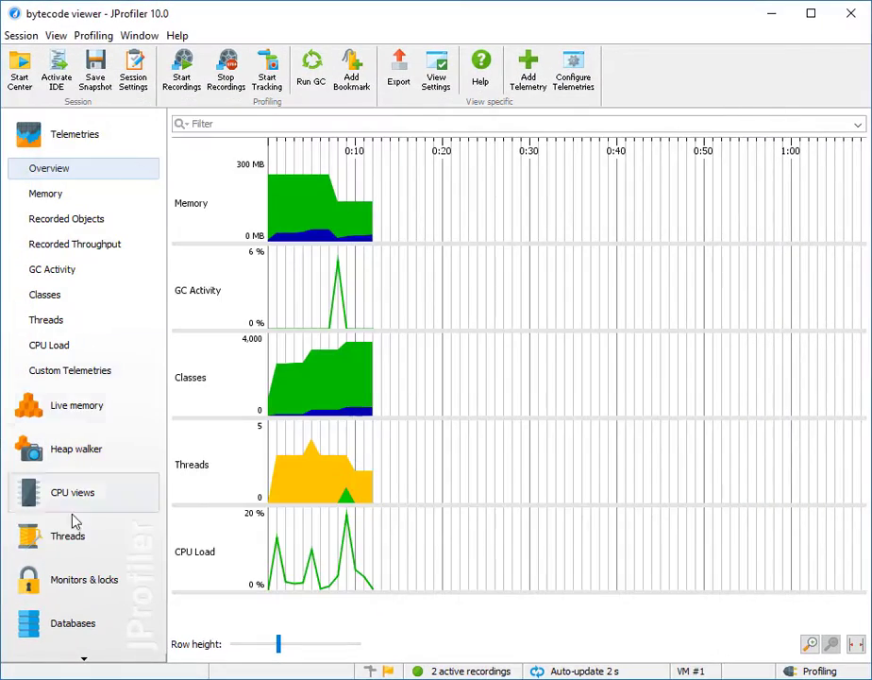
Stop CPU recording in the Call Tree and send the openWorkspace callback's source to the IDE.
{"action": "left_click", "coordinate": [72, 491]}
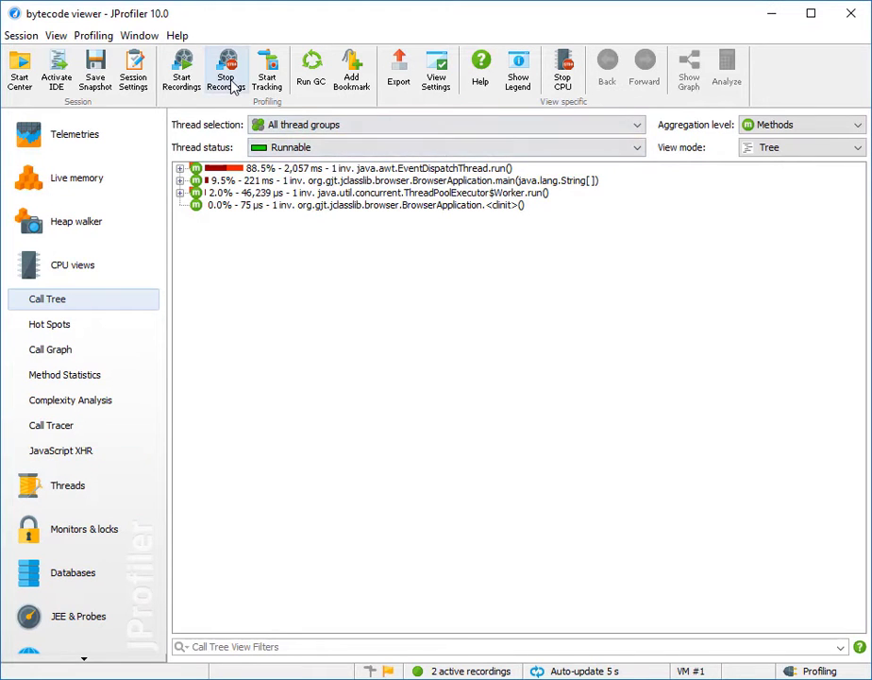
{"action": "left_click", "coordinate": [219, 72]}
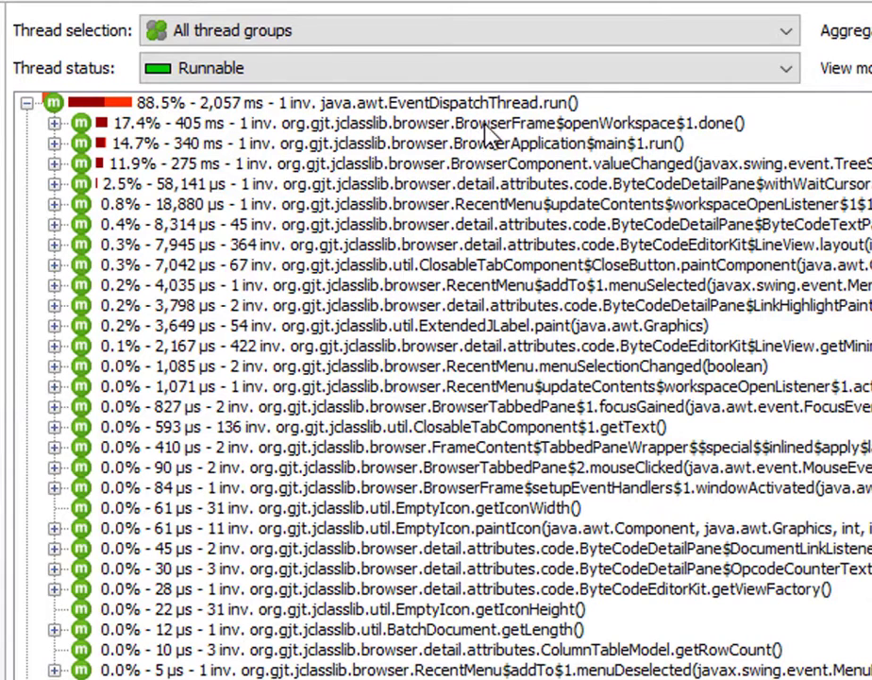
{"action": "mouse_move", "coordinate": [523, 136]}
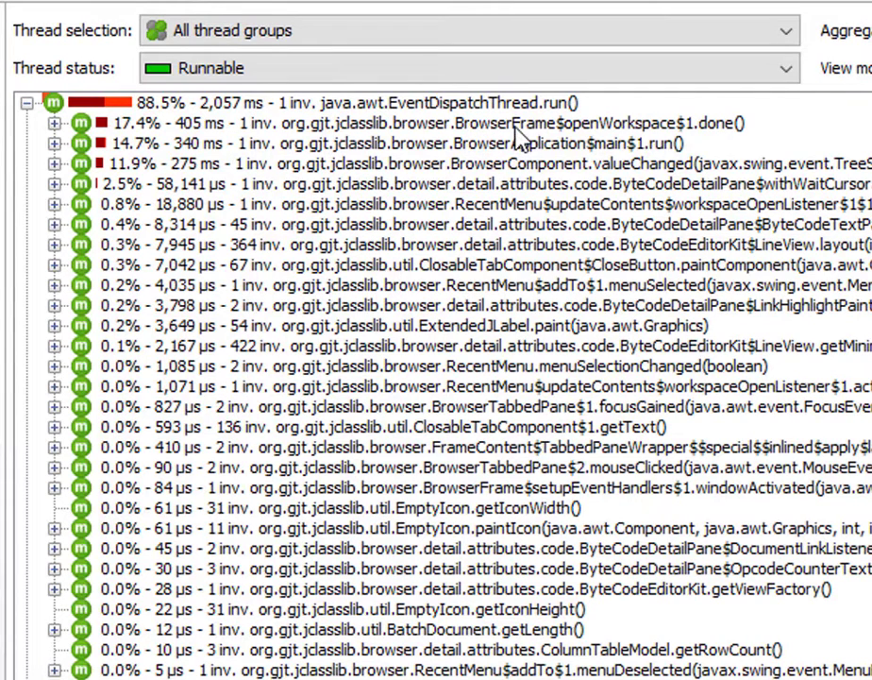
{"action": "mouse_move", "coordinate": [752, 129]}
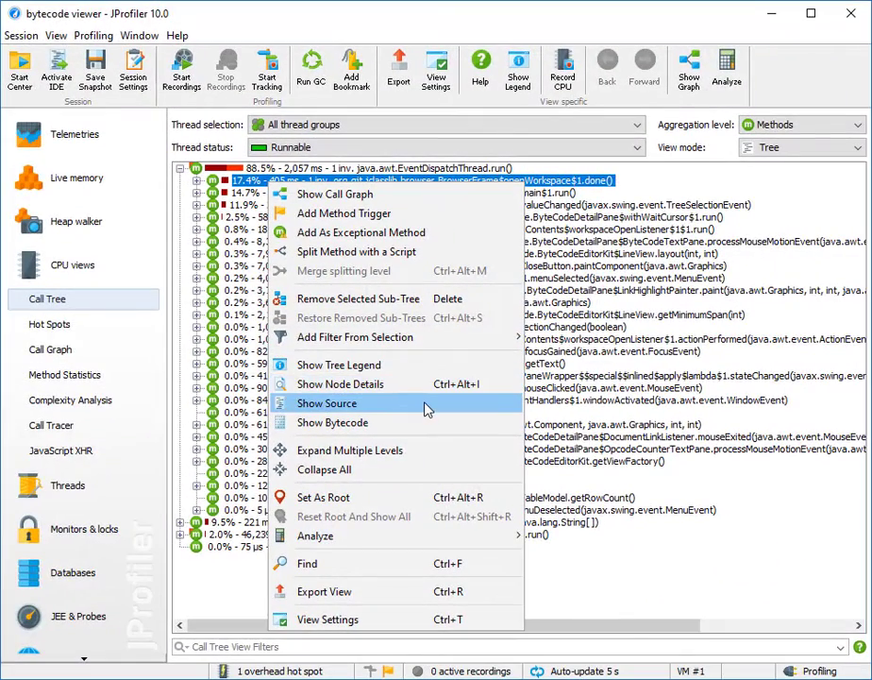
{"action": "left_click", "coordinate": [326, 404]}
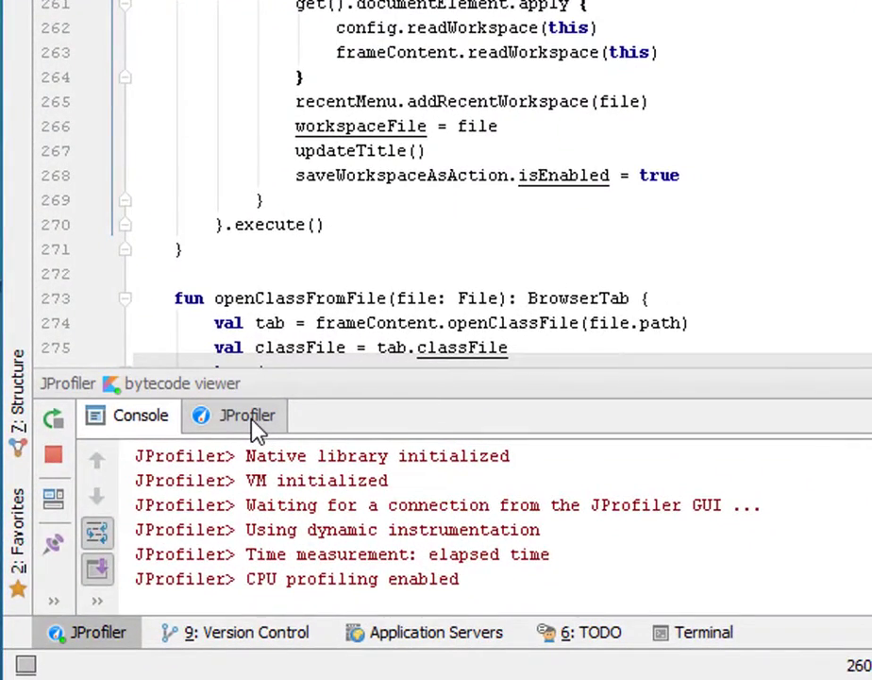
{"action": "left_click", "coordinate": [245, 416]}
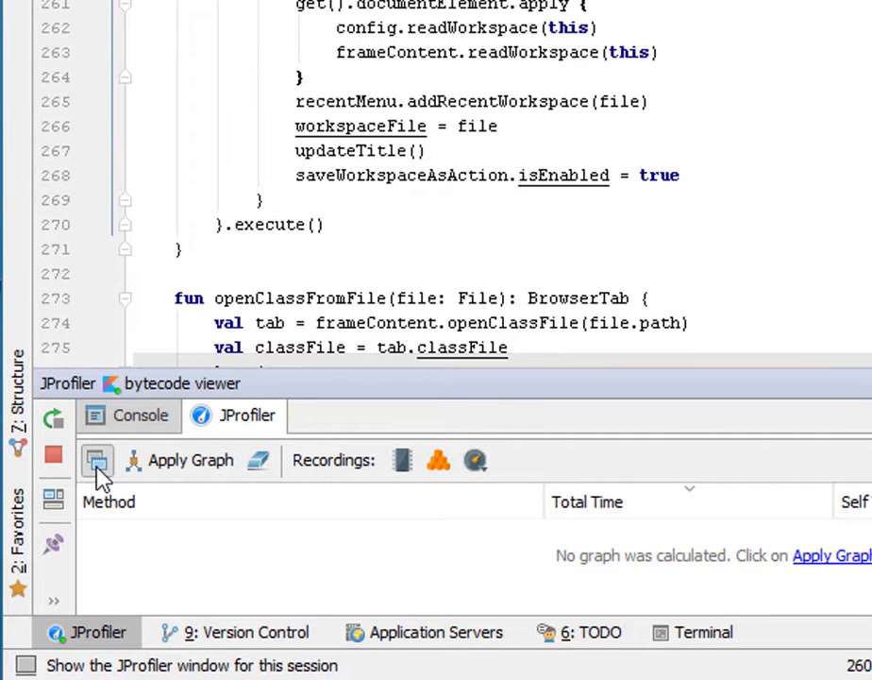
{"action": "mouse_move", "coordinate": [98, 460]}
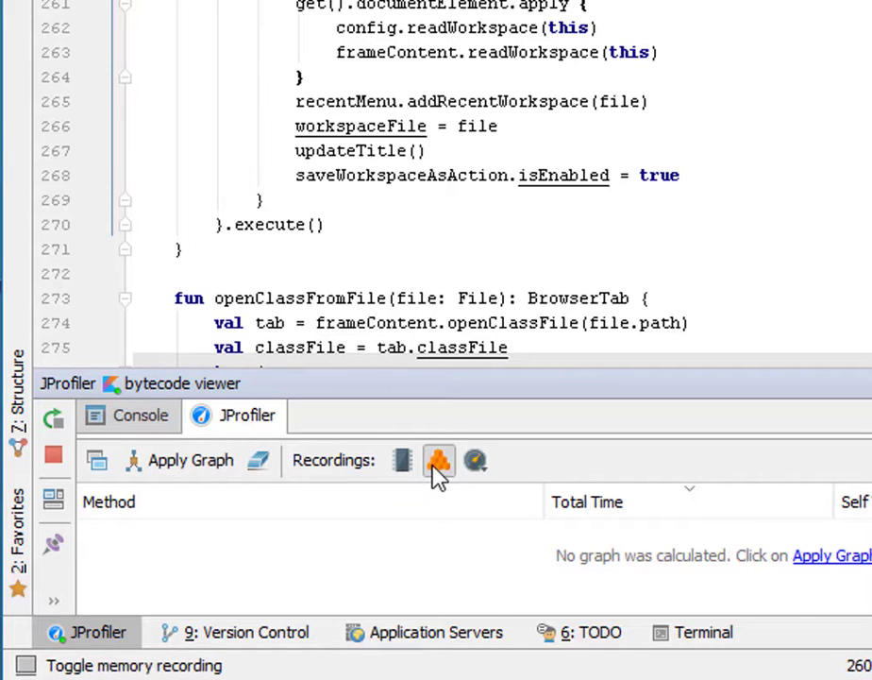
{"action": "left_click", "coordinate": [438, 461]}
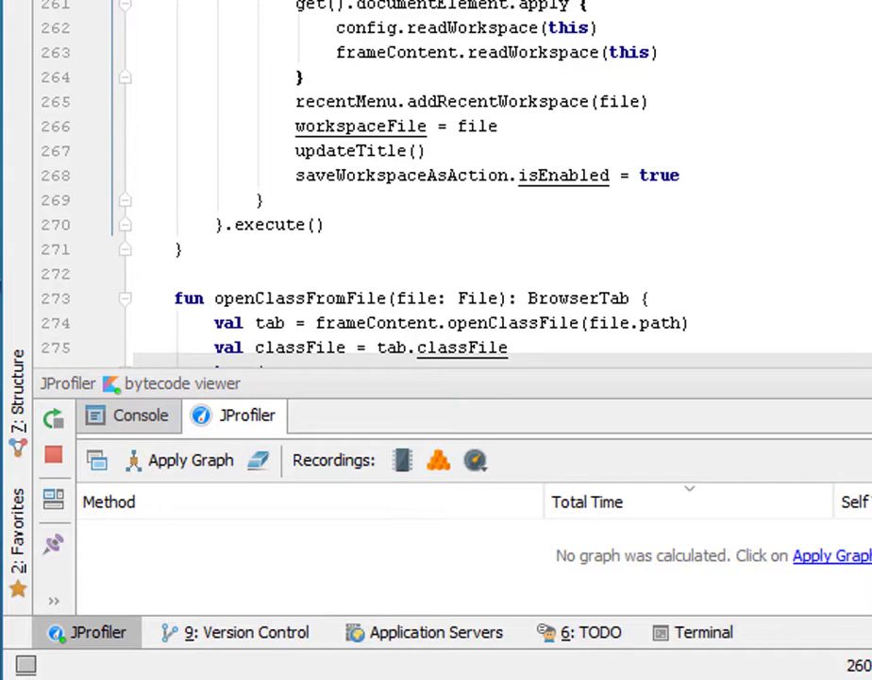
{"action": "mouse_move", "coordinate": [208, 495]}
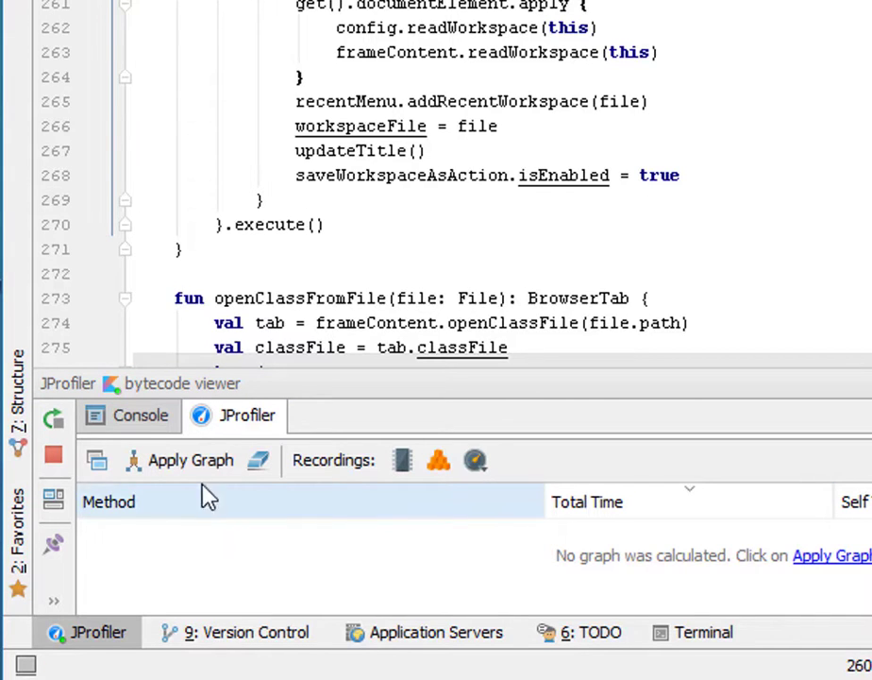
Apply the call graph and navigate readWorkspace's implementation and outgoing calls via gutter markers.
{"action": "left_click", "coordinate": [189, 461]}
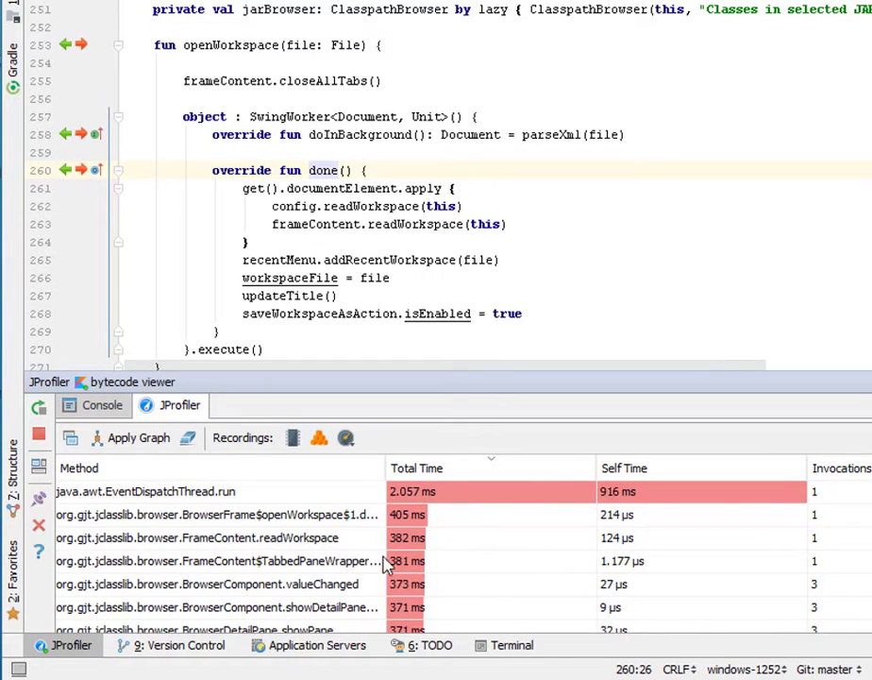
{"action": "mouse_move", "coordinate": [302, 544]}
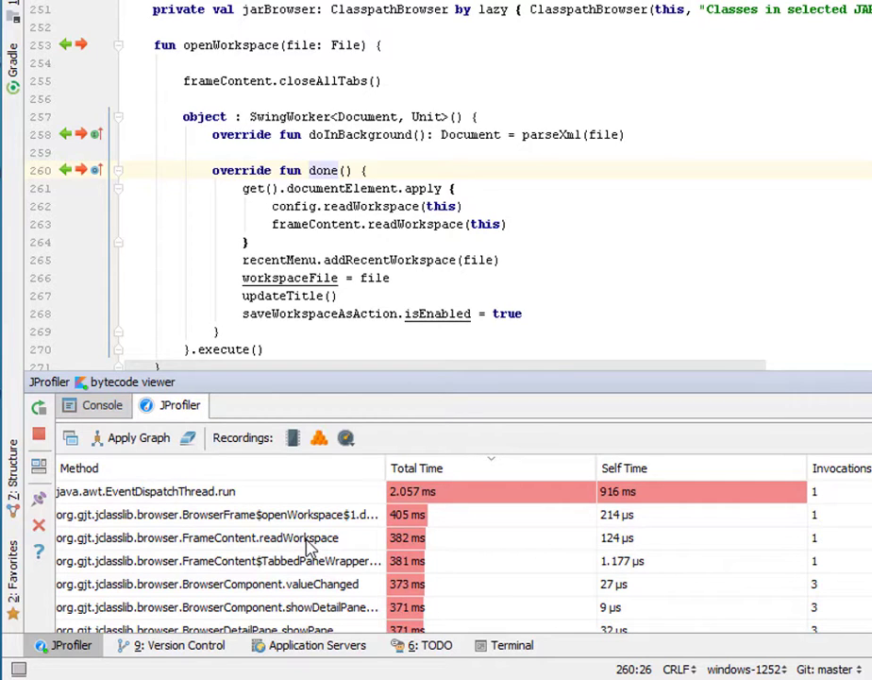
{"action": "left_click", "coordinate": [198, 536]}
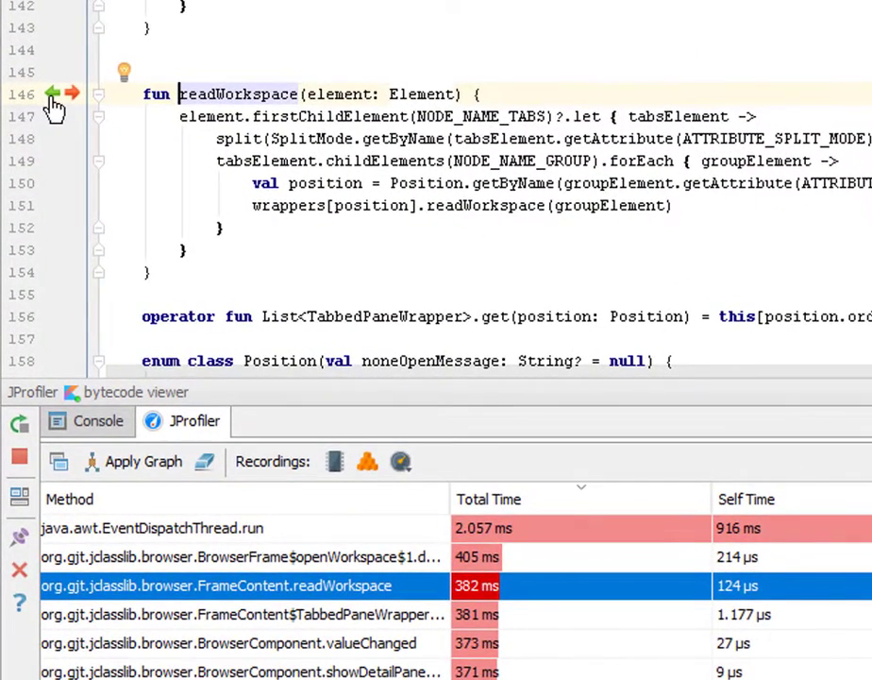
{"action": "mouse_move", "coordinate": [69, 90]}
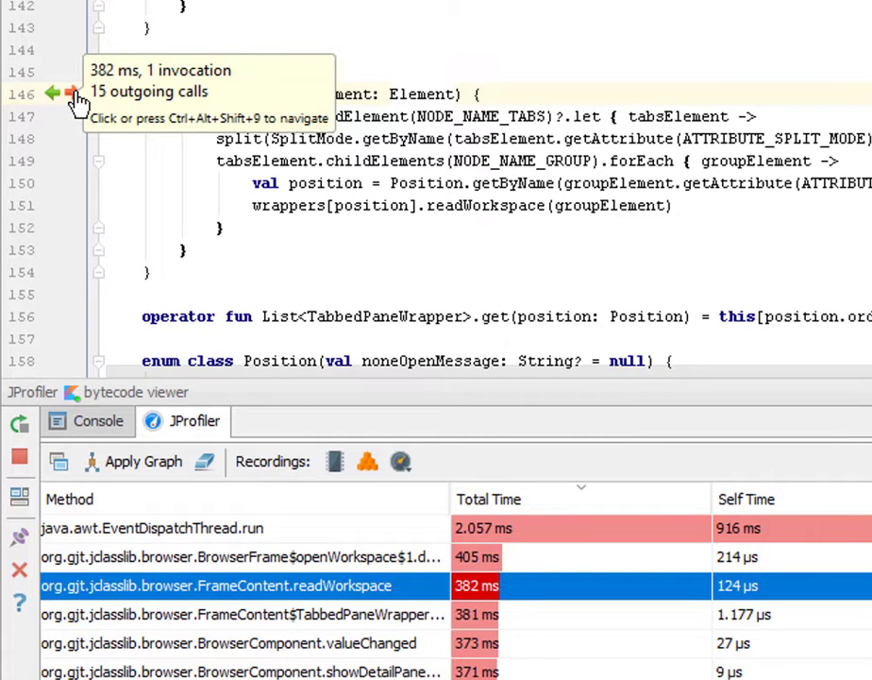
{"action": "left_click", "coordinate": [69, 94]}
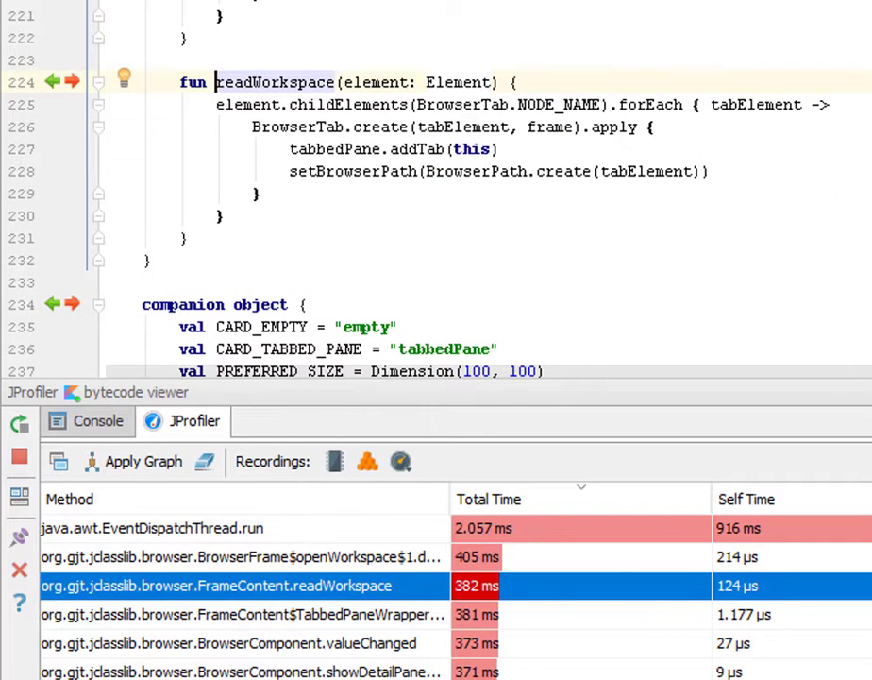
{"action": "mouse_move", "coordinate": [72, 83]}
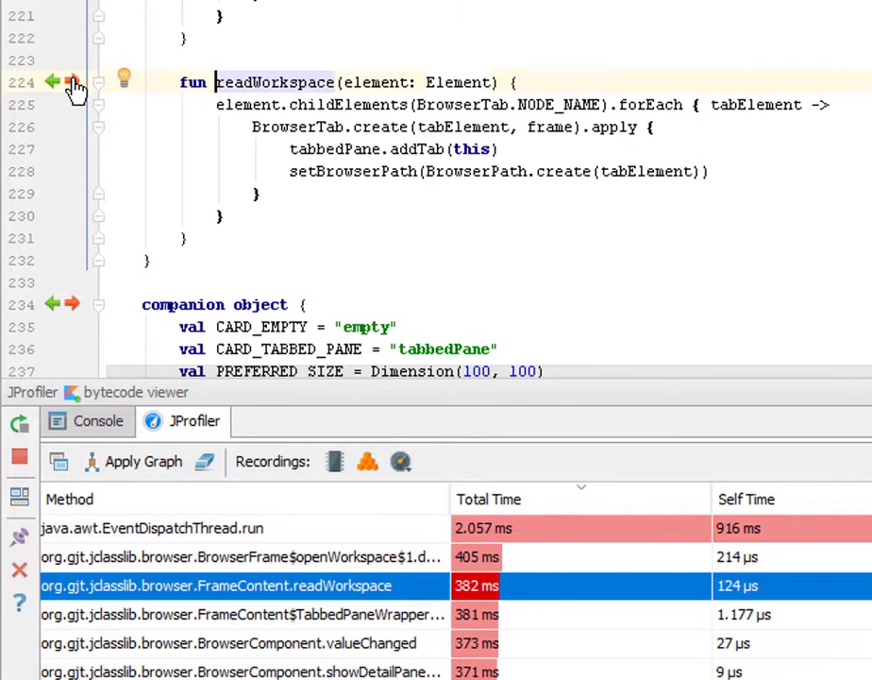
{"action": "left_click", "coordinate": [71, 77]}
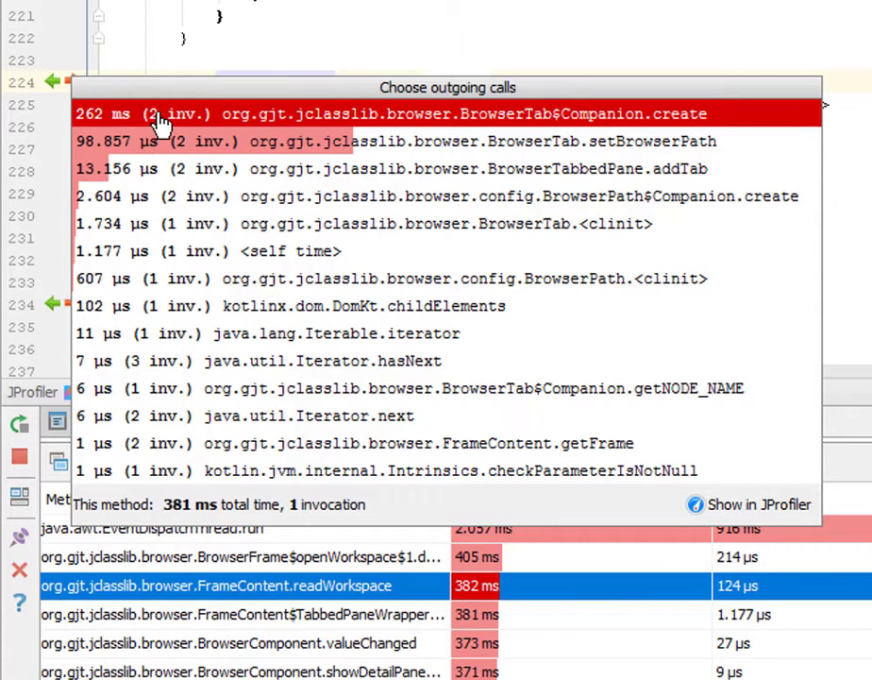
{"action": "mouse_move", "coordinate": [375, 129]}
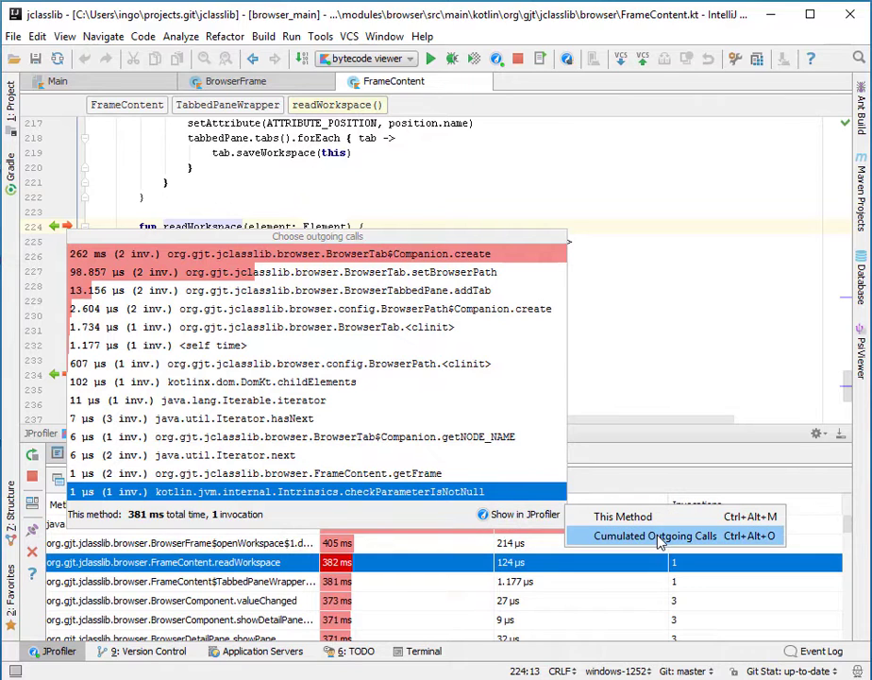
{"action": "left_click", "coordinate": [654, 537]}
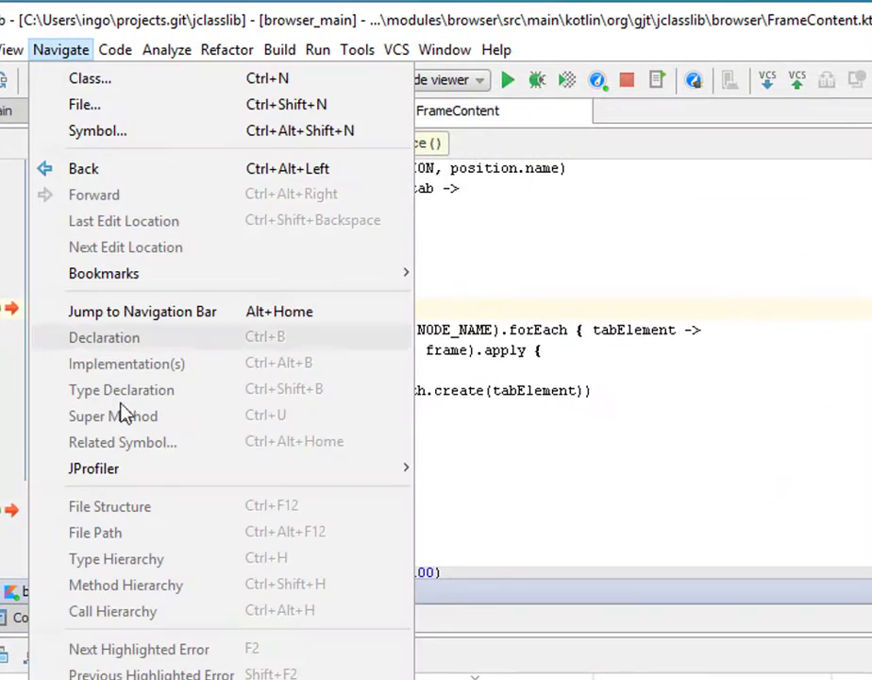
{"action": "mouse_move", "coordinate": [95, 468]}
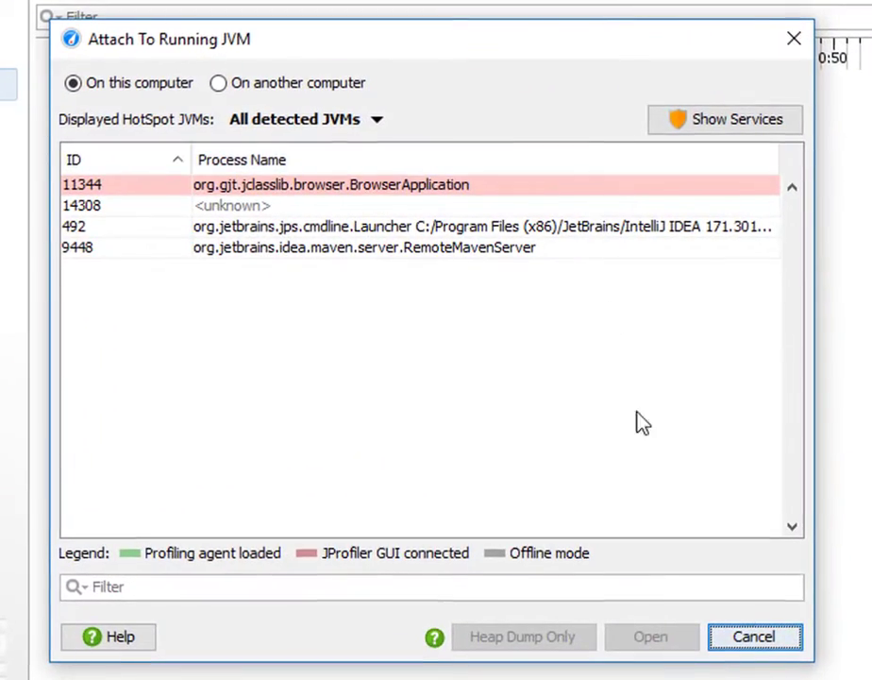
{"action": "left_click", "coordinate": [654, 636]}
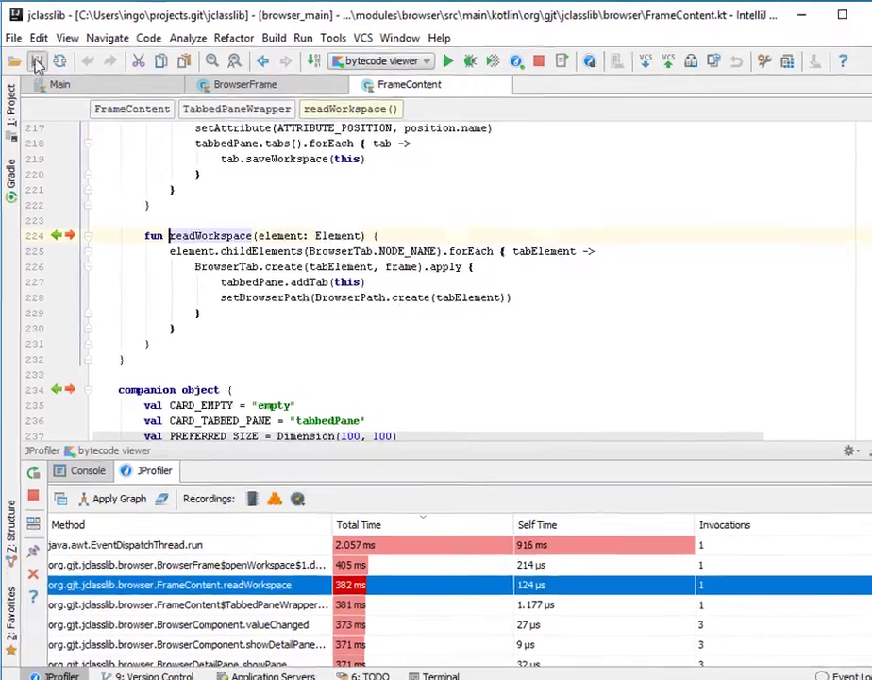
{"action": "left_click", "coordinate": [13, 38]}
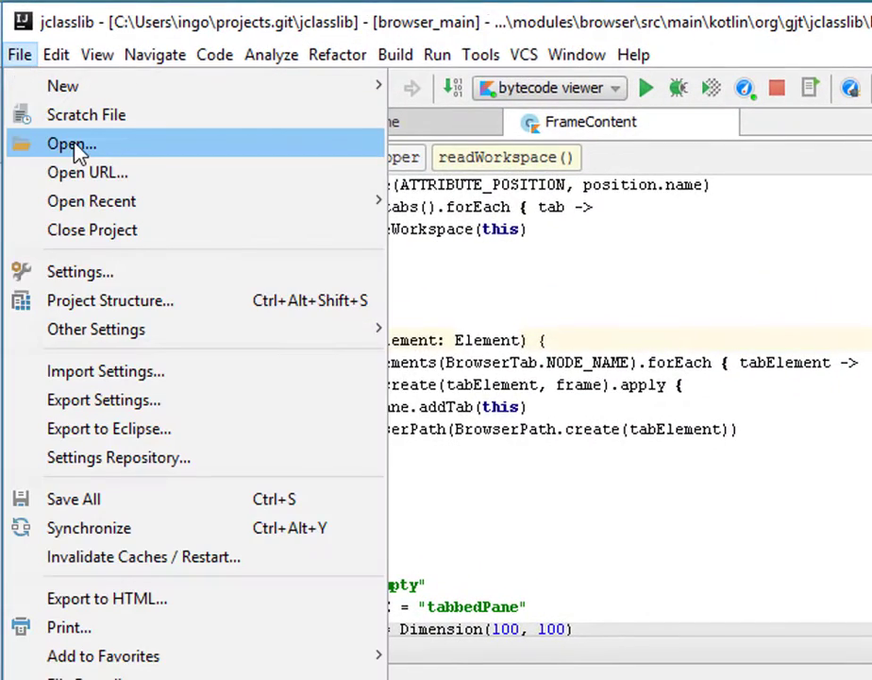
Show the run configuration's JProfiler startup settings as project-specific and expand Tomcat Server.
{"action": "left_click", "coordinate": [155, 53]}
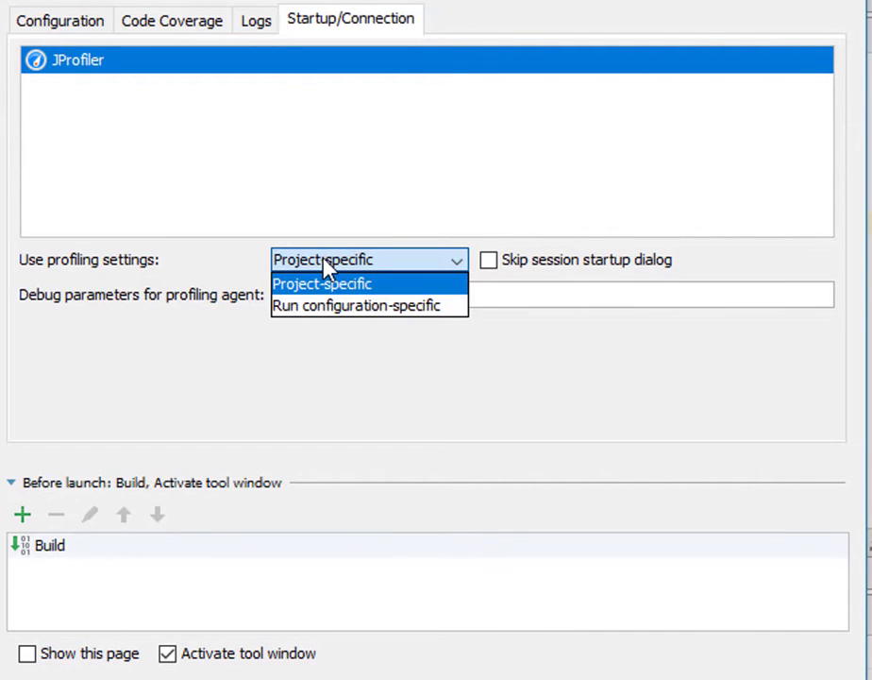
{"action": "left_click", "coordinate": [321, 283]}
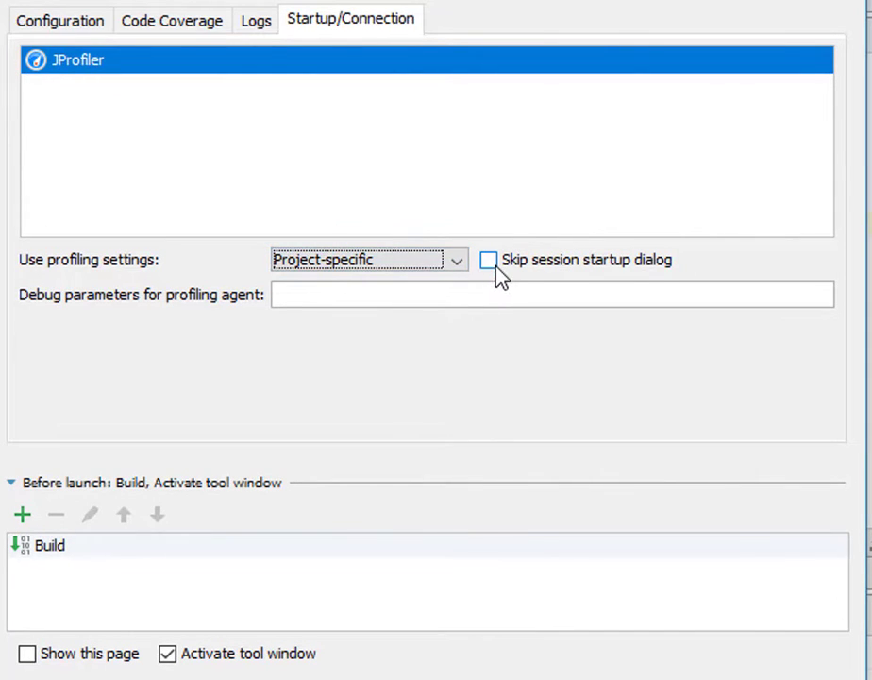
{"action": "mouse_move", "coordinate": [632, 293]}
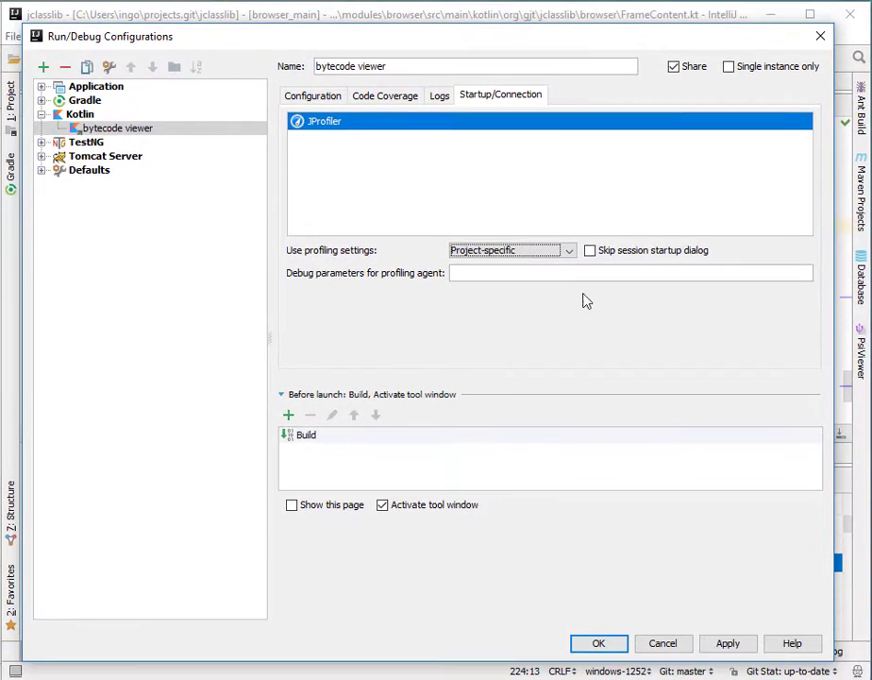
{"action": "left_click", "coordinate": [43, 155]}
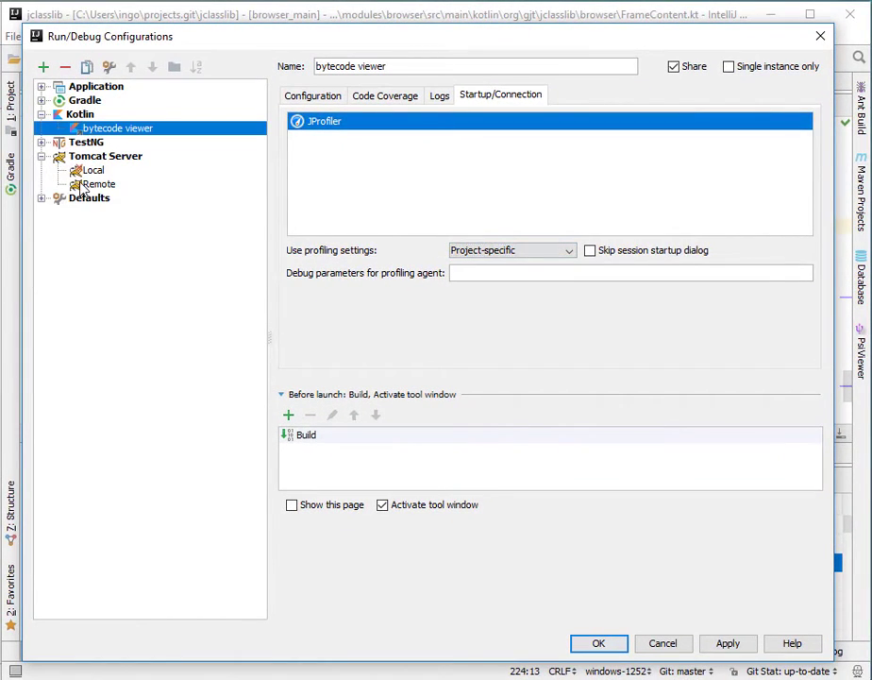